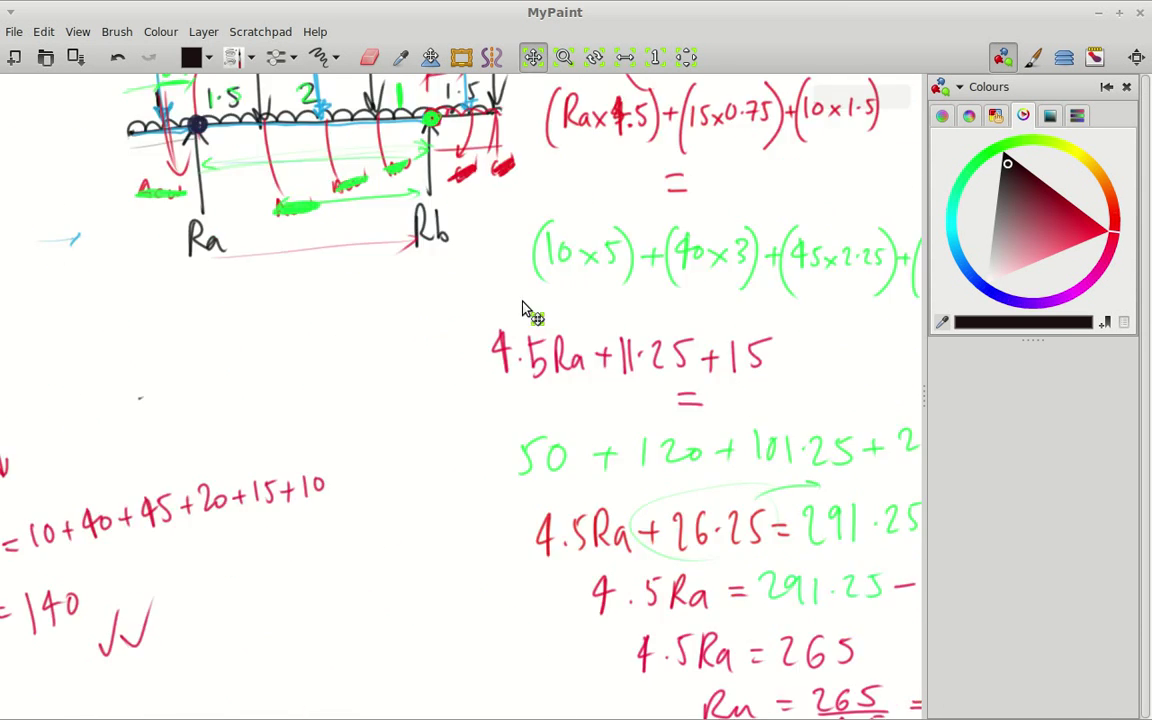
Scroll to the beam sketch with loads 40, 20, 10 and reactions Ra, Rb.
scroll(down, 3)
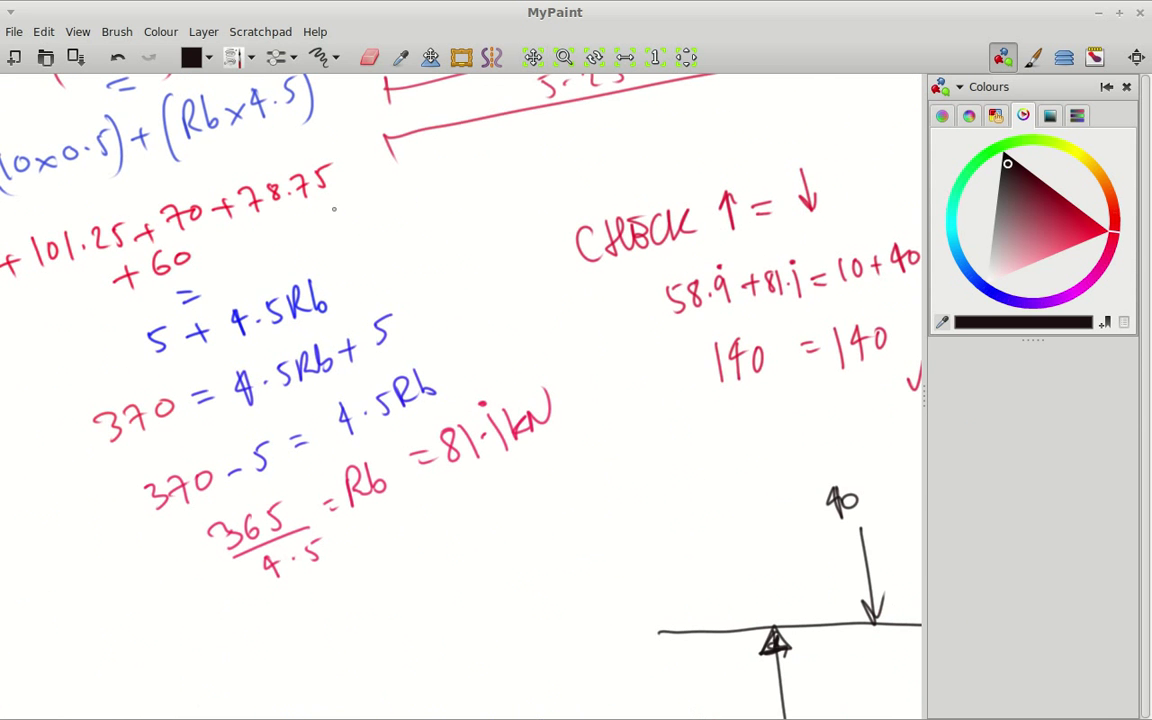
mouse_move(610, 488)
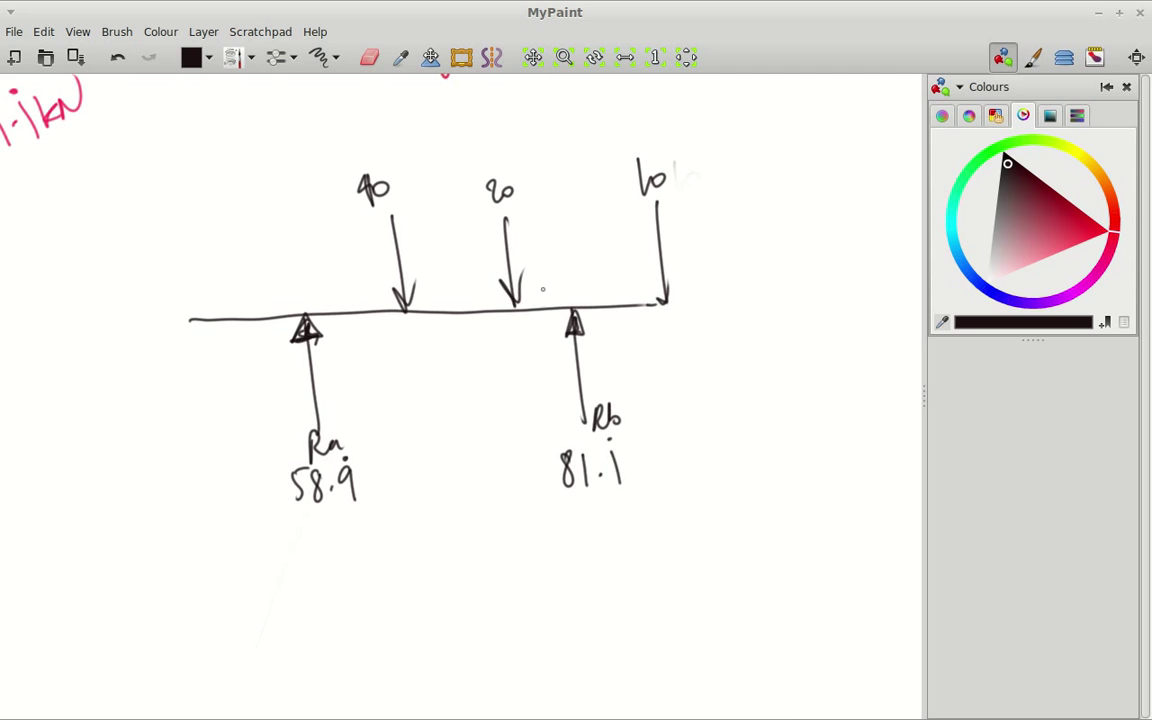
Draw scallops along the beam from the left end, past the 20 load, to the right end.
drag(195, 320, 220, 308)
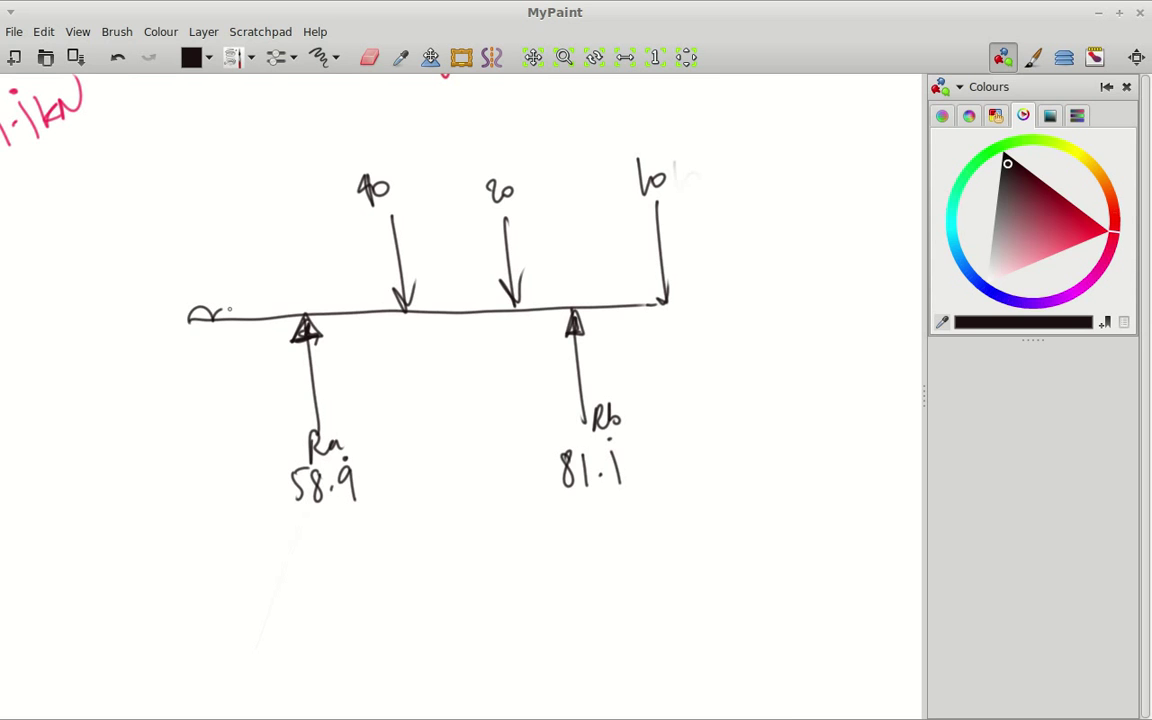
drag(190, 305, 545, 300)
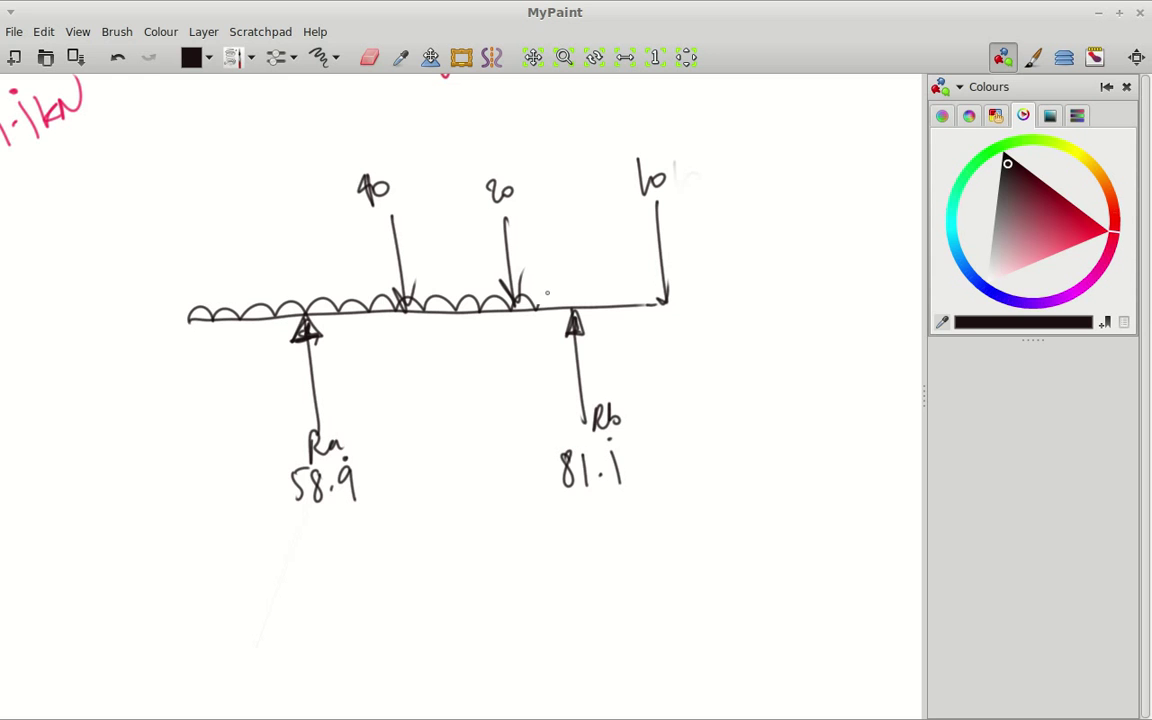
drag(540, 300, 660, 300)
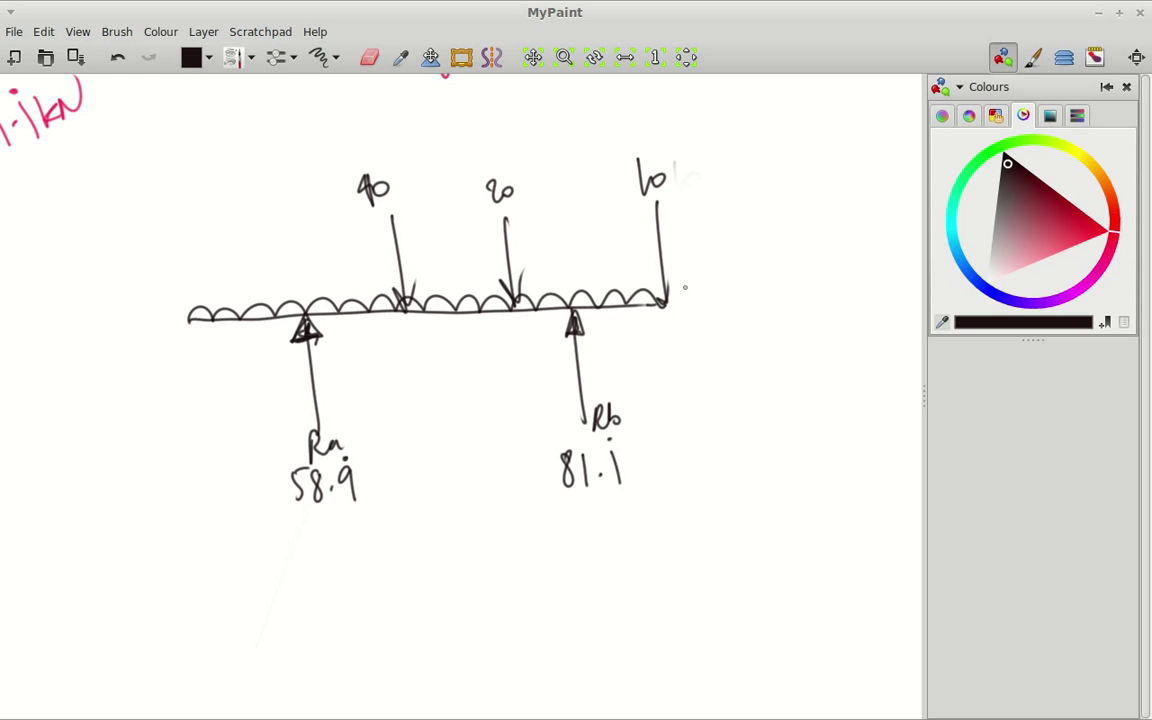
mouse_move(186, 242)
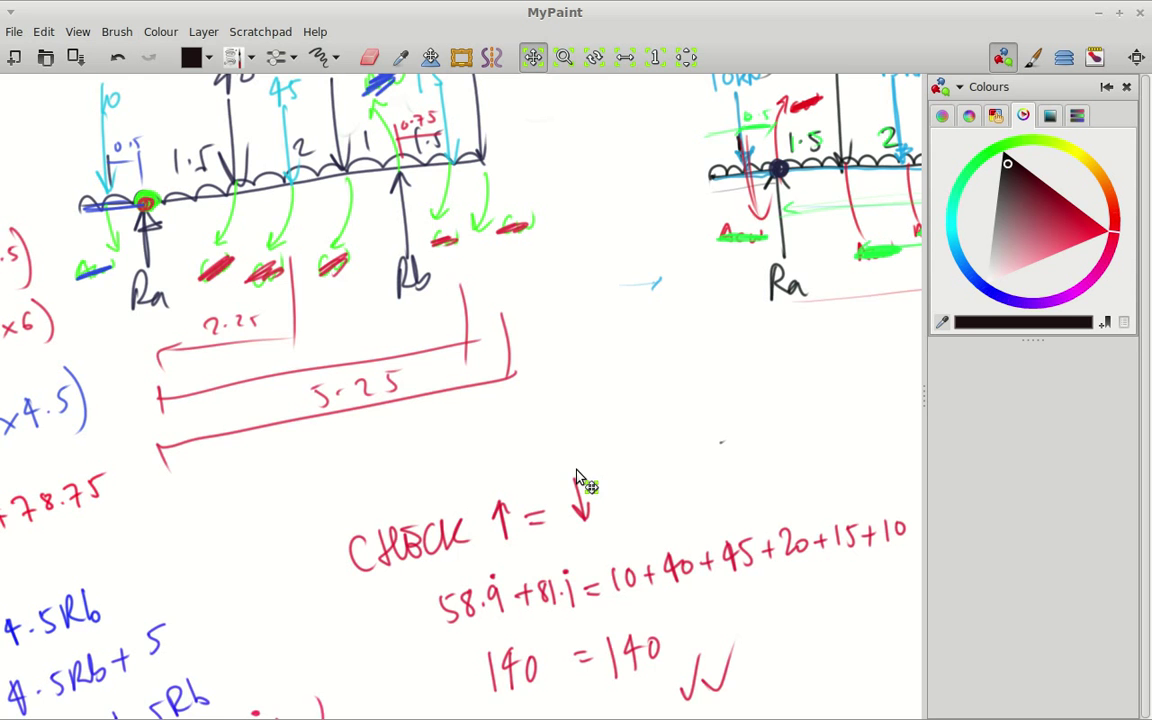
Write the span lengths 1, 1.5, 2, 1 and 1.5 along the beam.
scroll(down, 3)
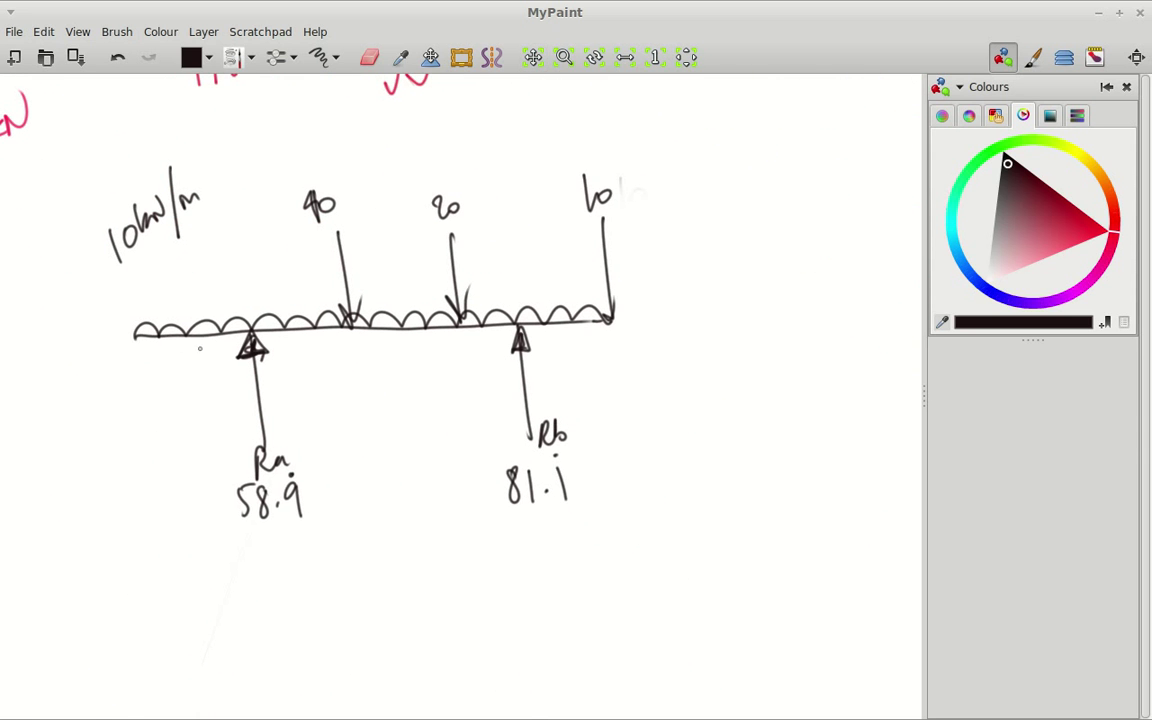
drag(172, 290, 295, 300)
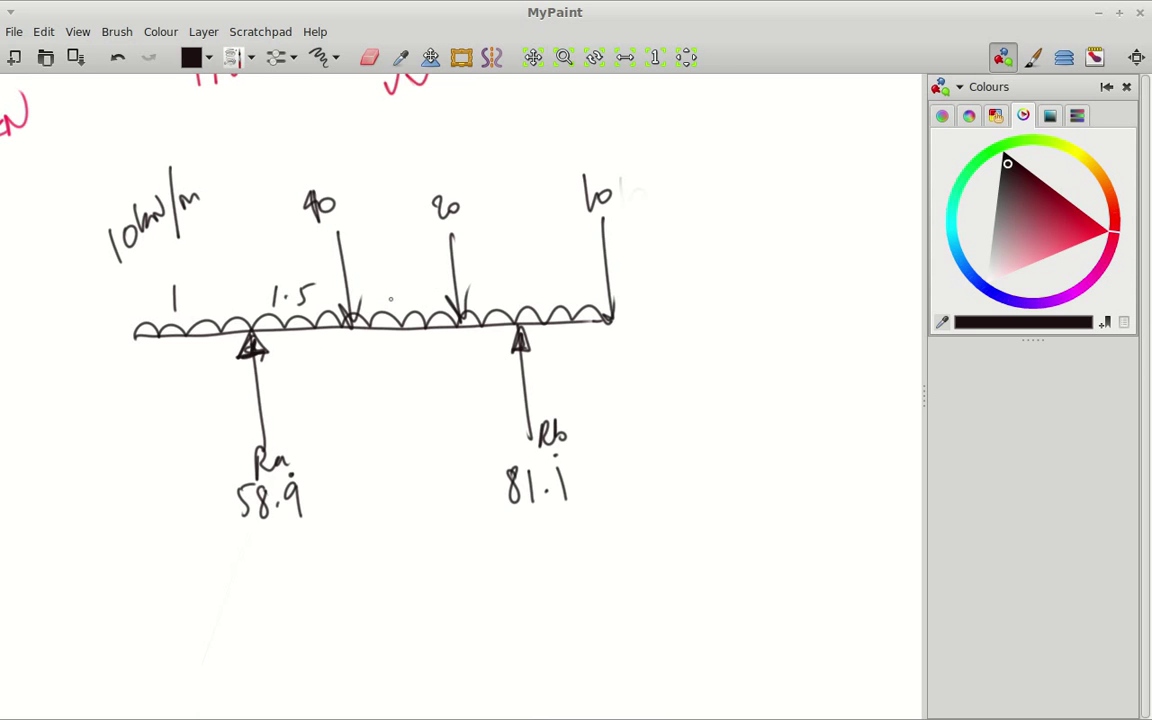
drag(385, 290, 490, 300)
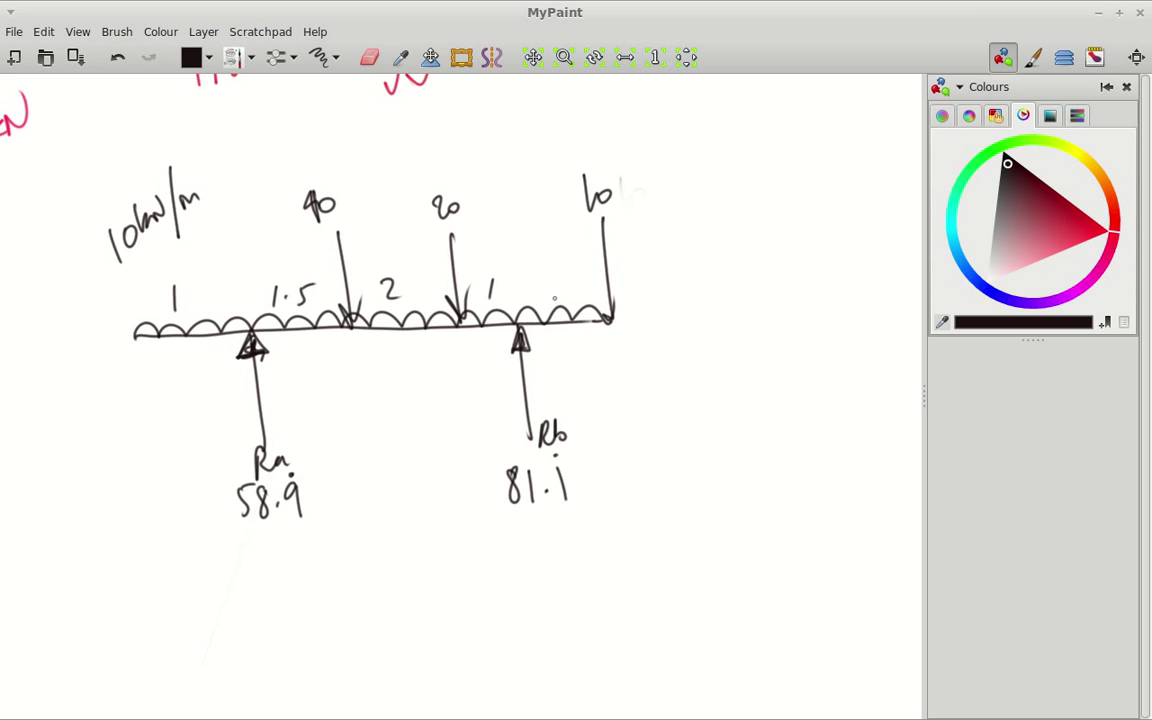
drag(553, 295, 595, 275)
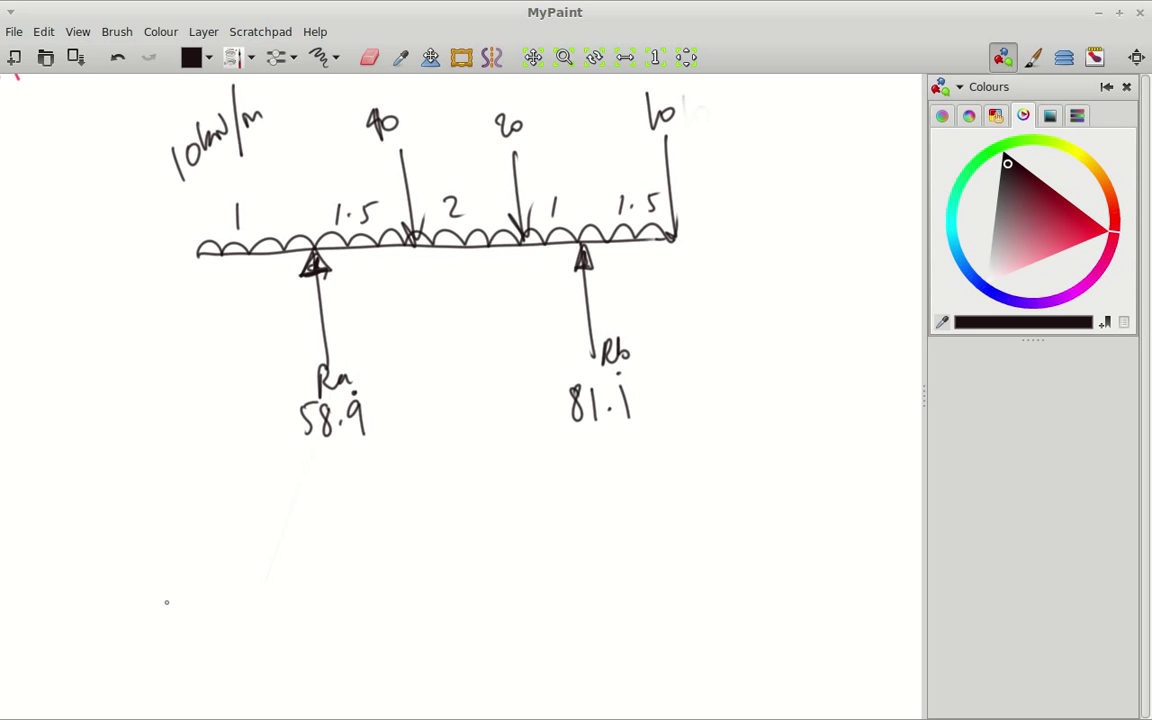
Draw the SFD baseline and dashed guides down from Ra, the 40 load and the other loads and supports.
drag(168, 600, 765, 568)
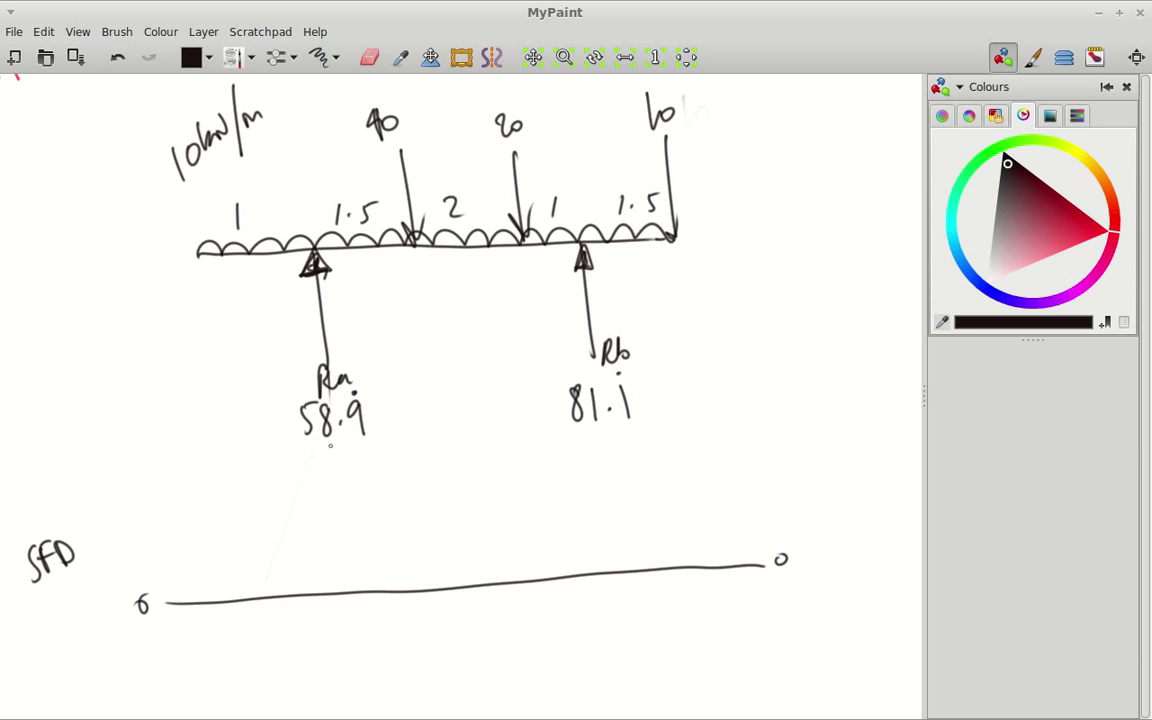
drag(340, 450, 343, 680)
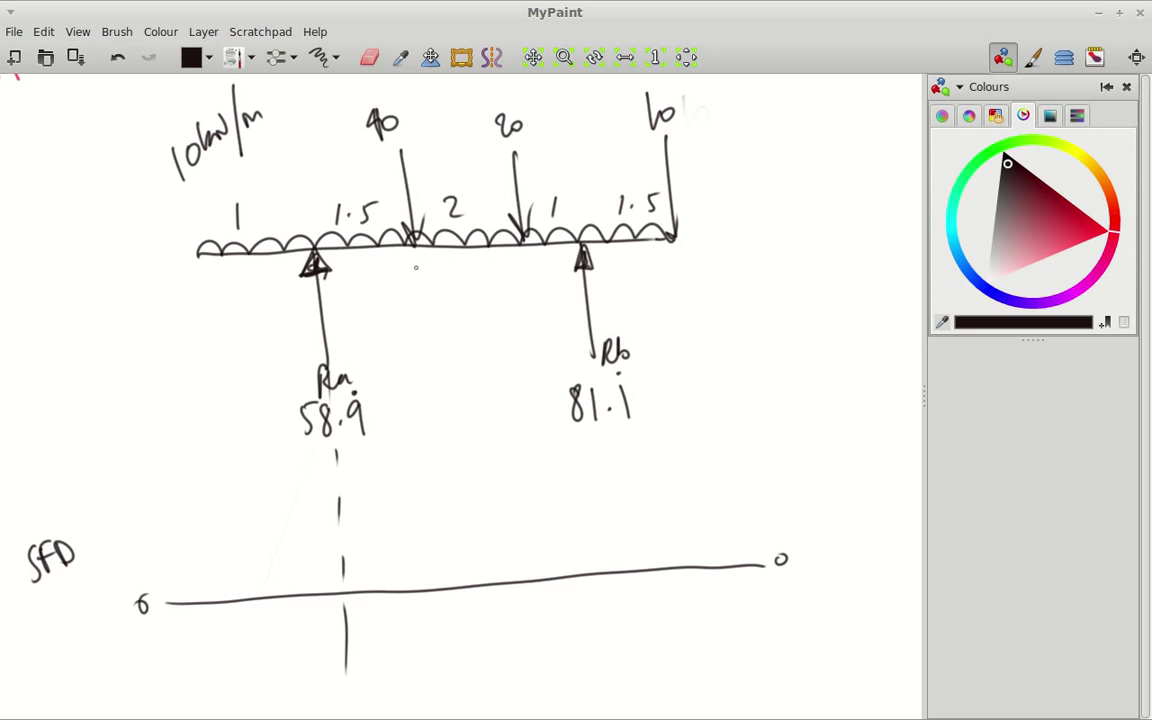
drag(418, 265, 448, 665)
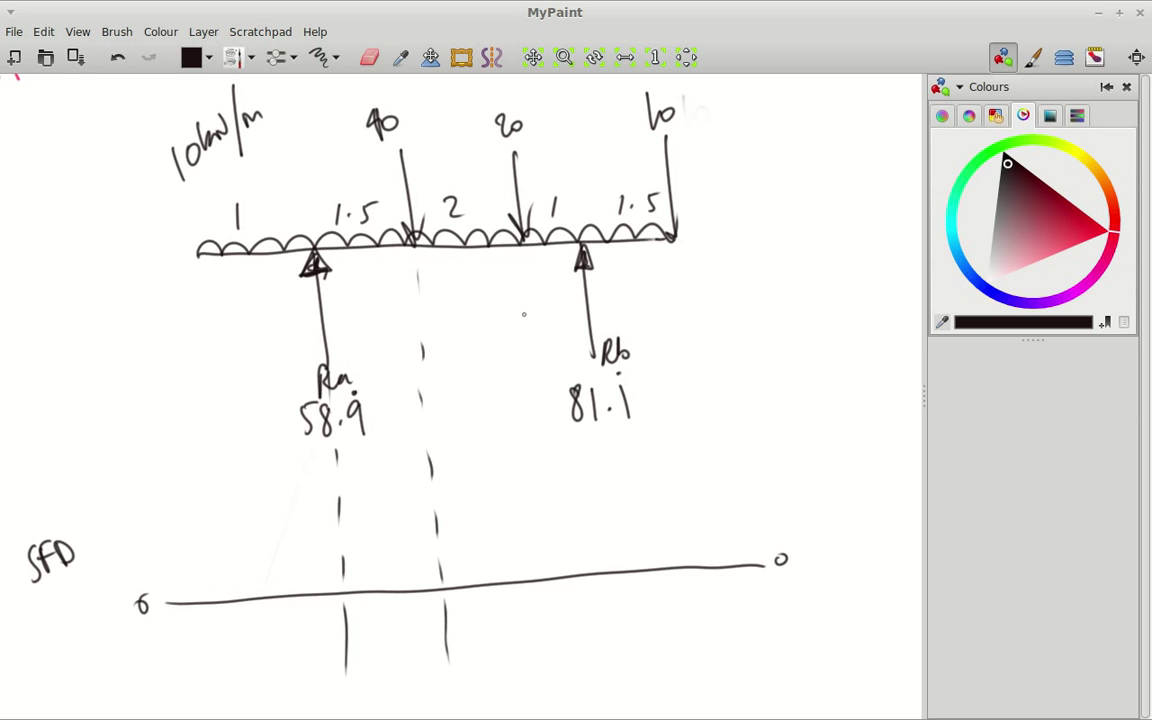
drag(530, 285, 555, 670)
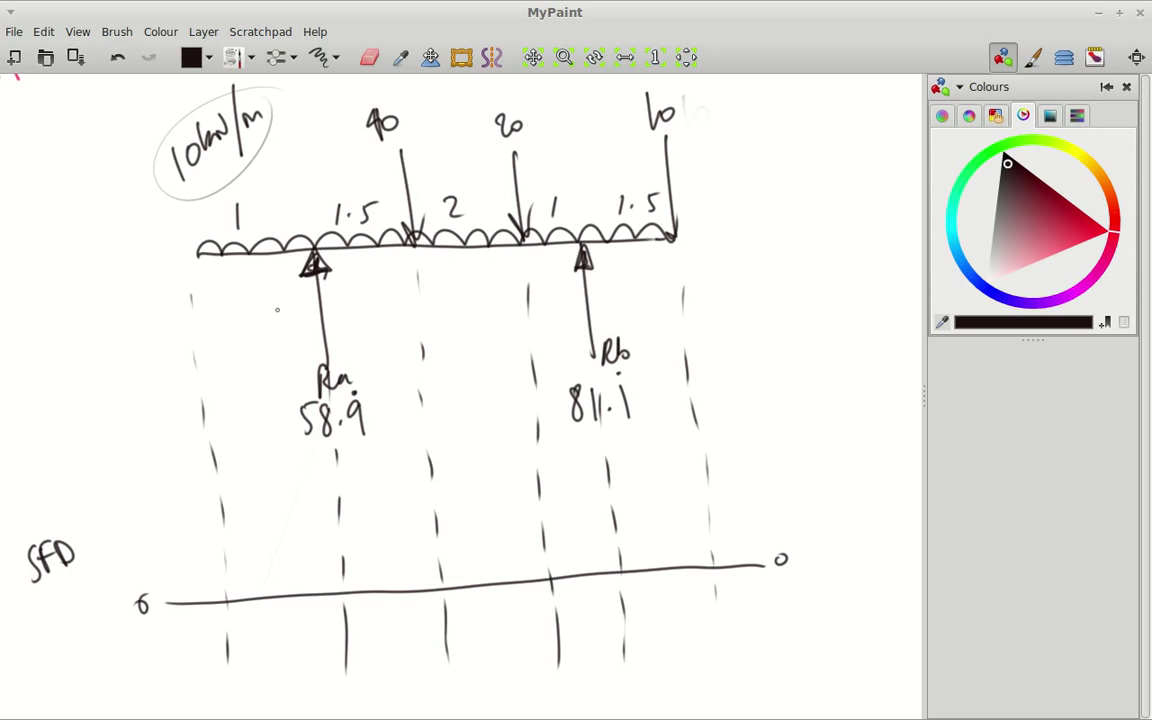
Plot the shear line sloping from 0 down to -10, then from 48.9 down to 31.
click(233, 605)
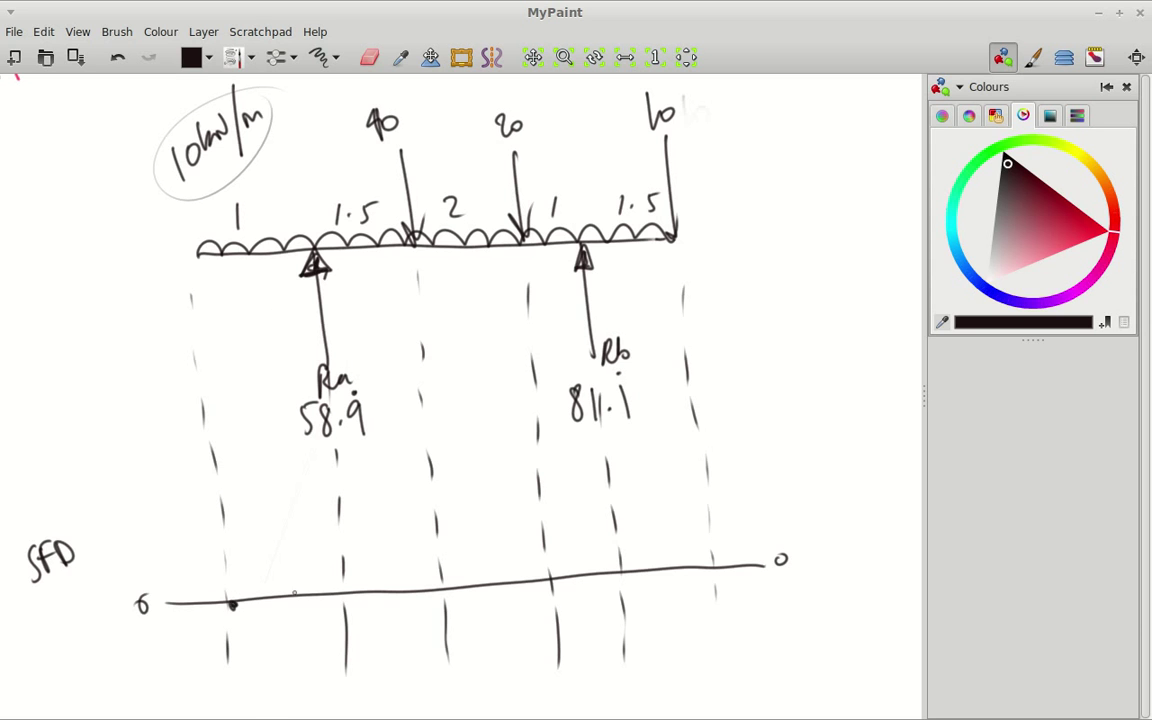
drag(235, 605, 340, 660)
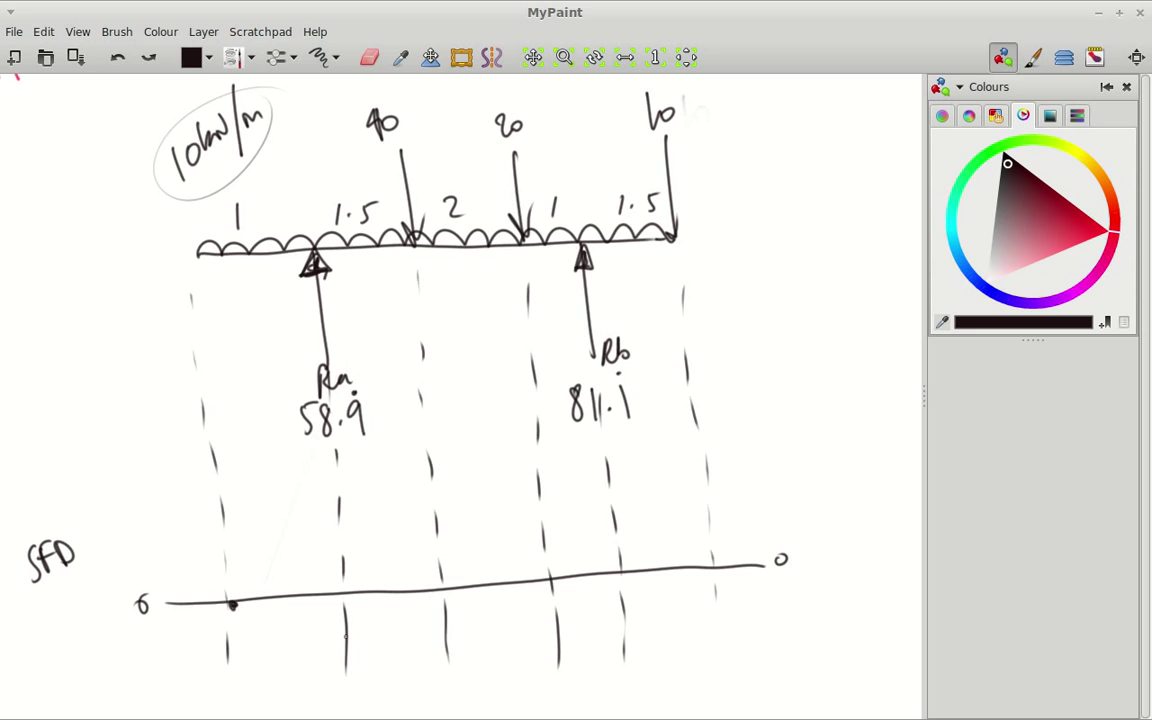
drag(233, 605, 345, 660)
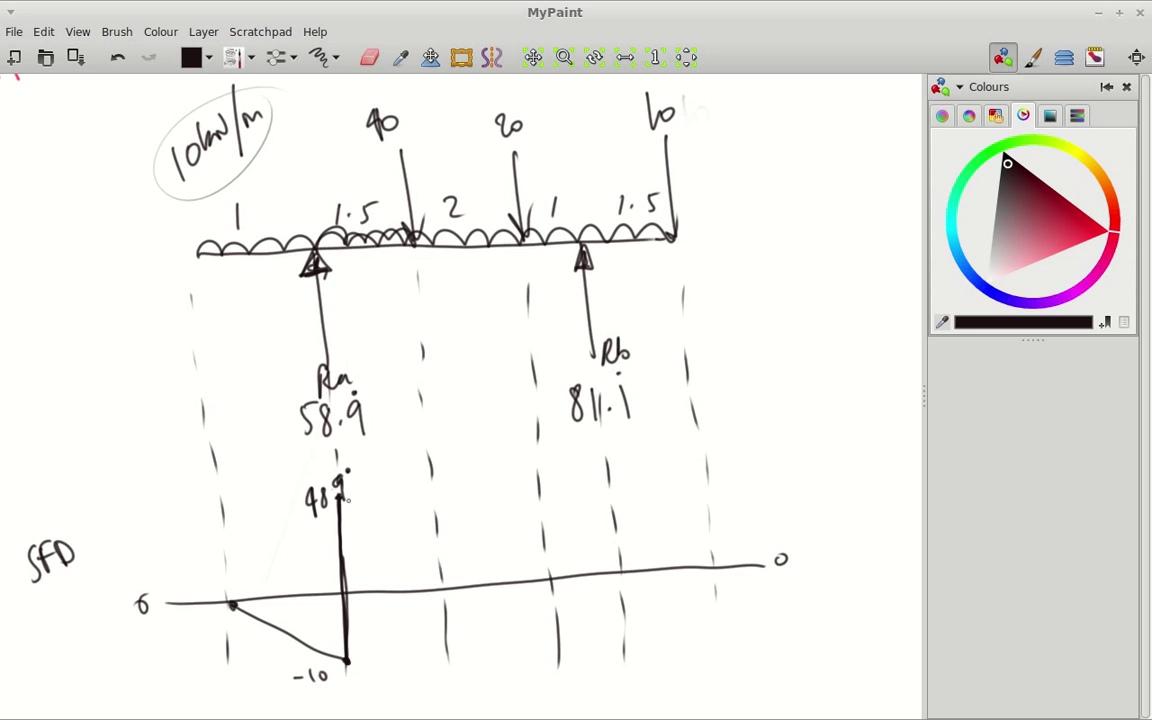
drag(345, 502, 438, 556)
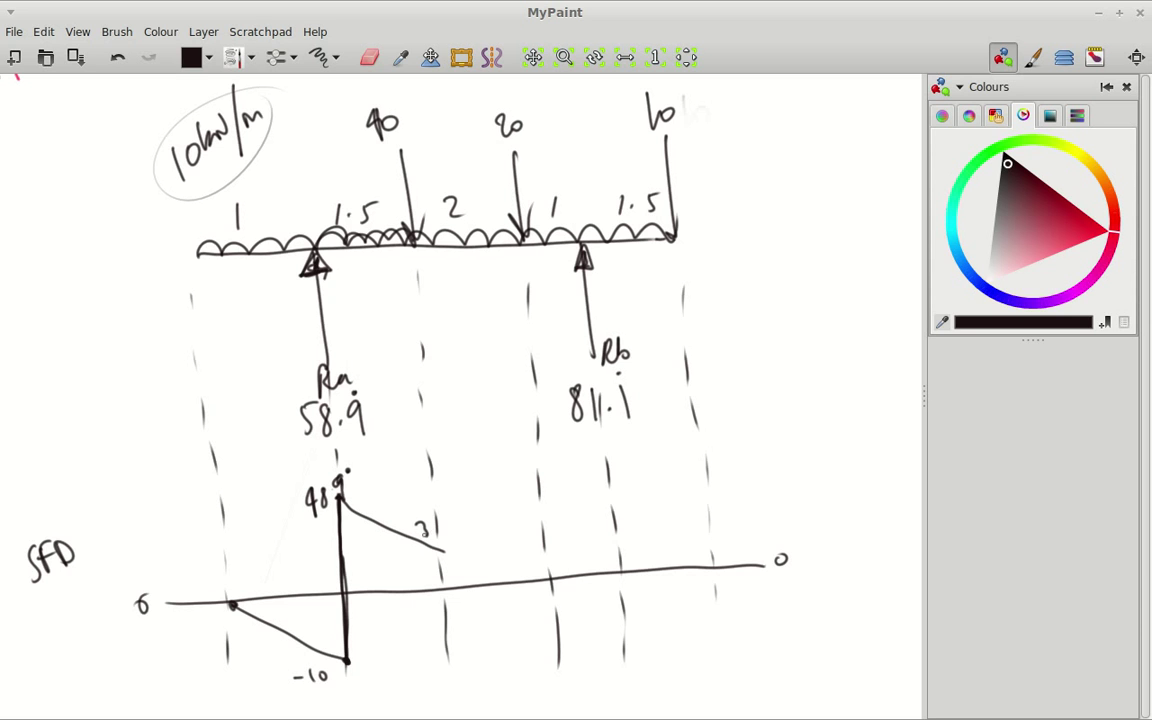
Draw the shear drop at the 40 load from 38.9 down to -6.1.
drag(415, 525, 460, 525)
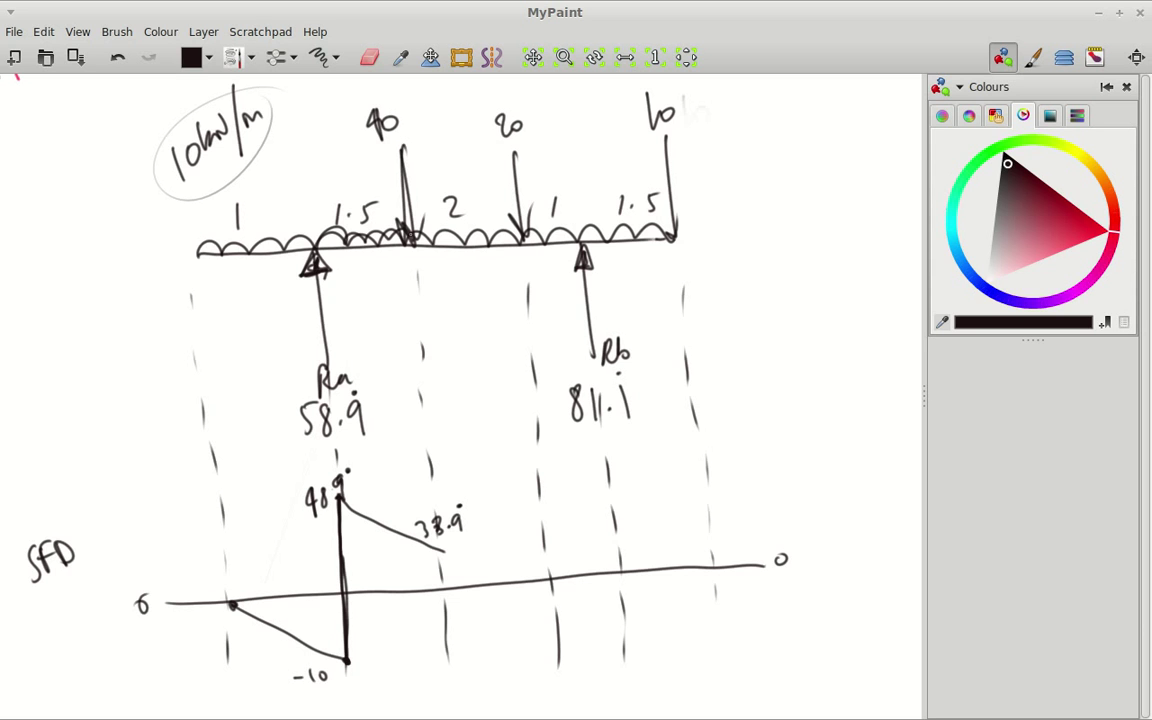
drag(445, 545, 448, 650)
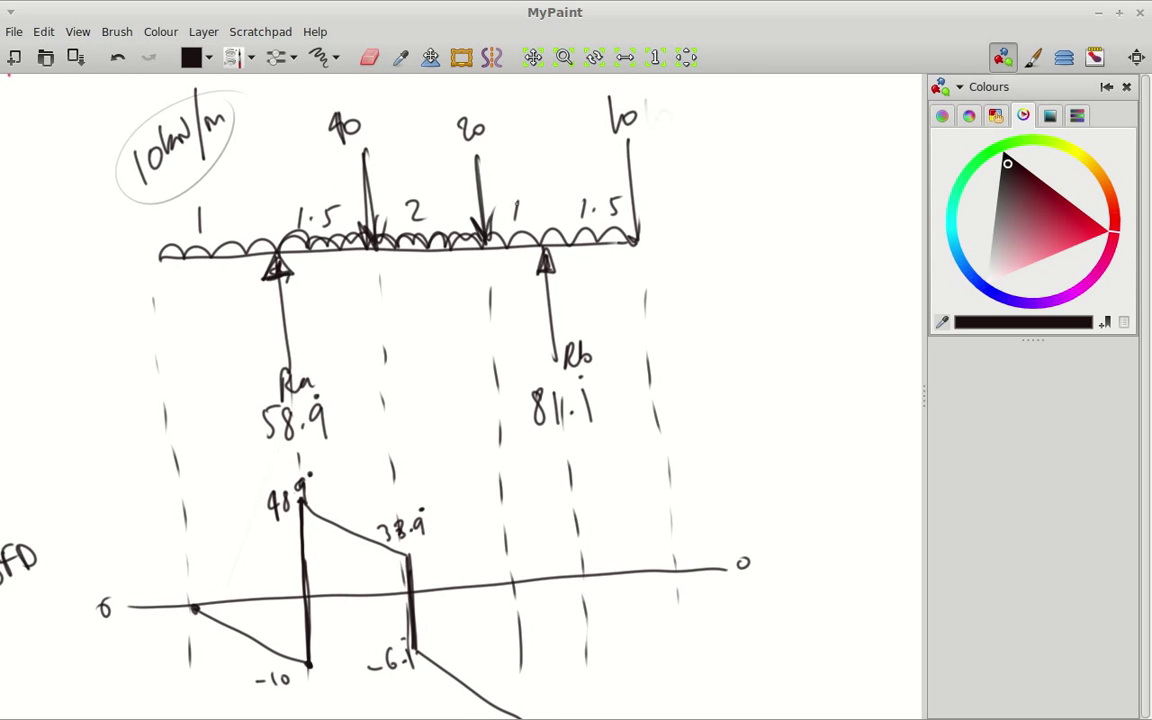
Label the bottom of the drop at the 20 load as -46.1.
scroll(down, 3)
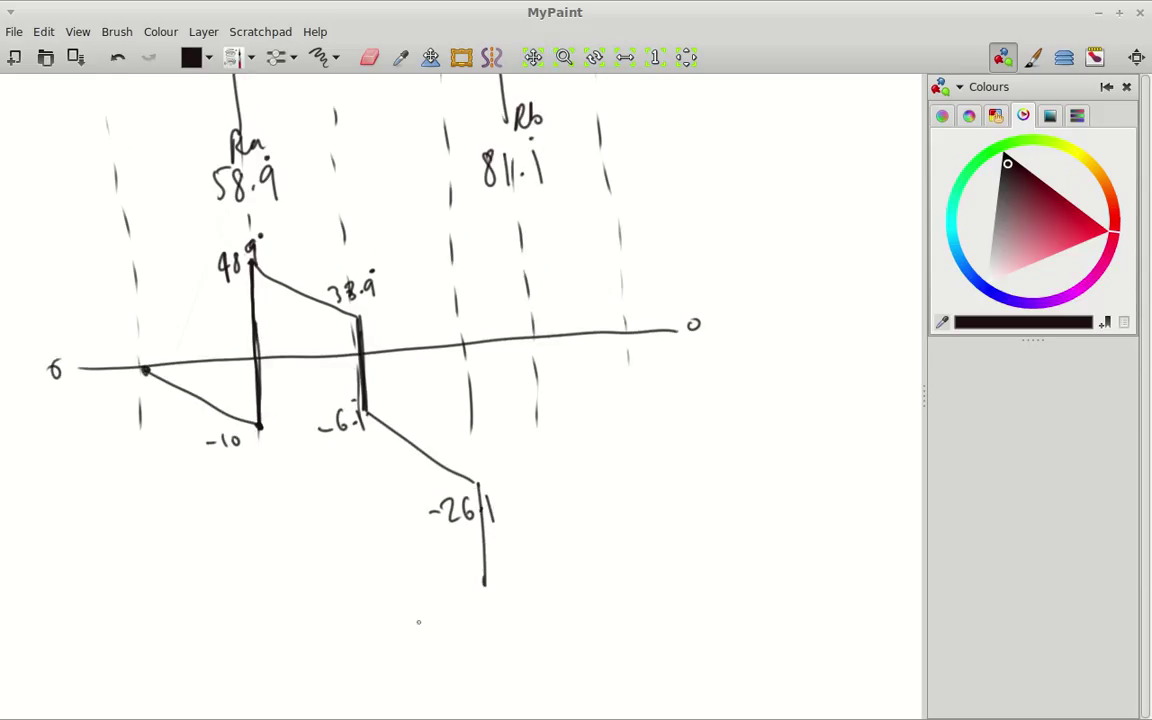
drag(418, 618, 478, 625)
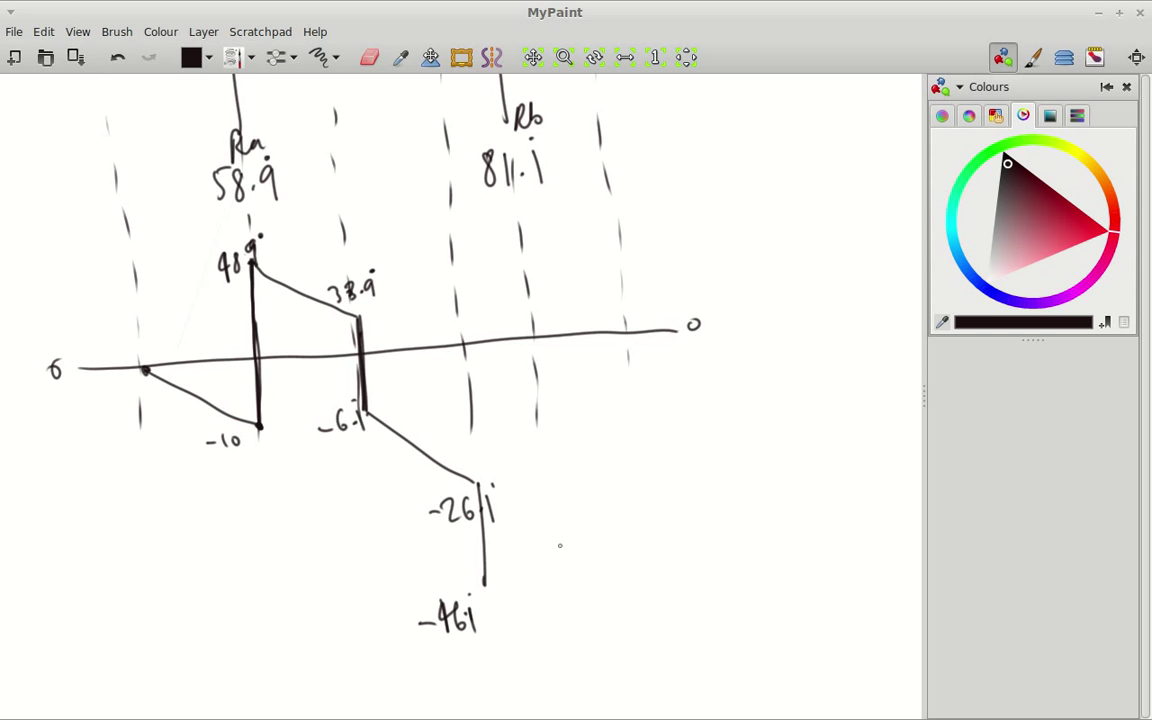
scroll(down, 3)
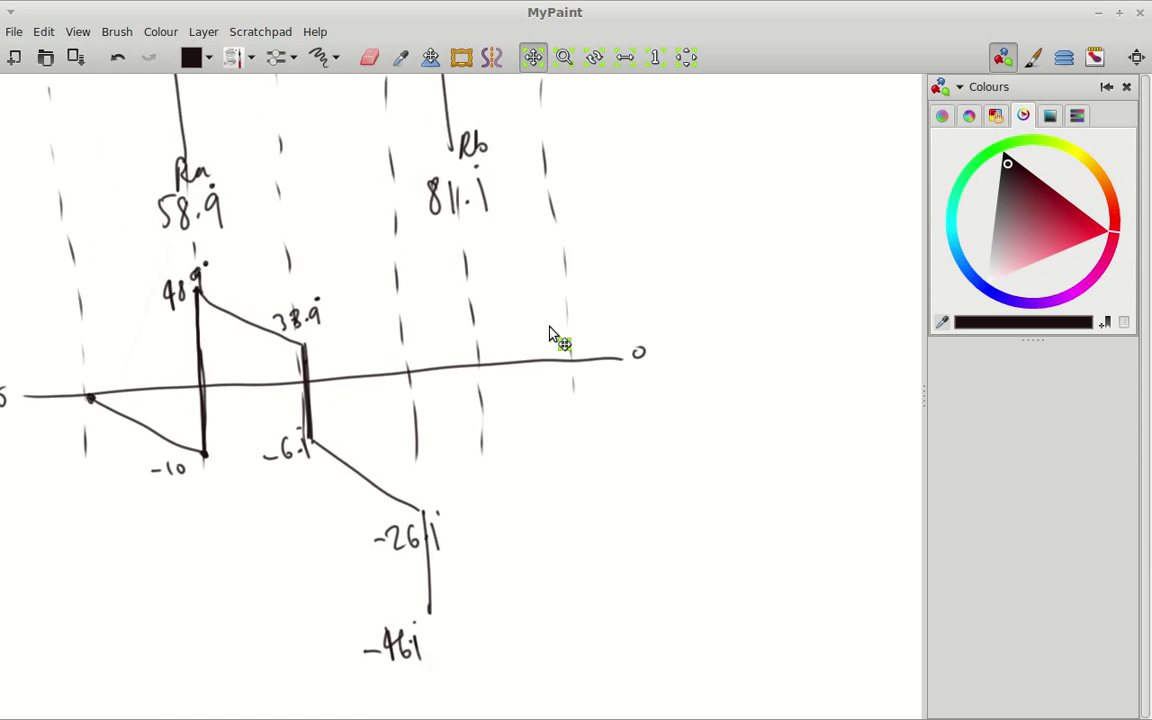
scroll(up, 3)
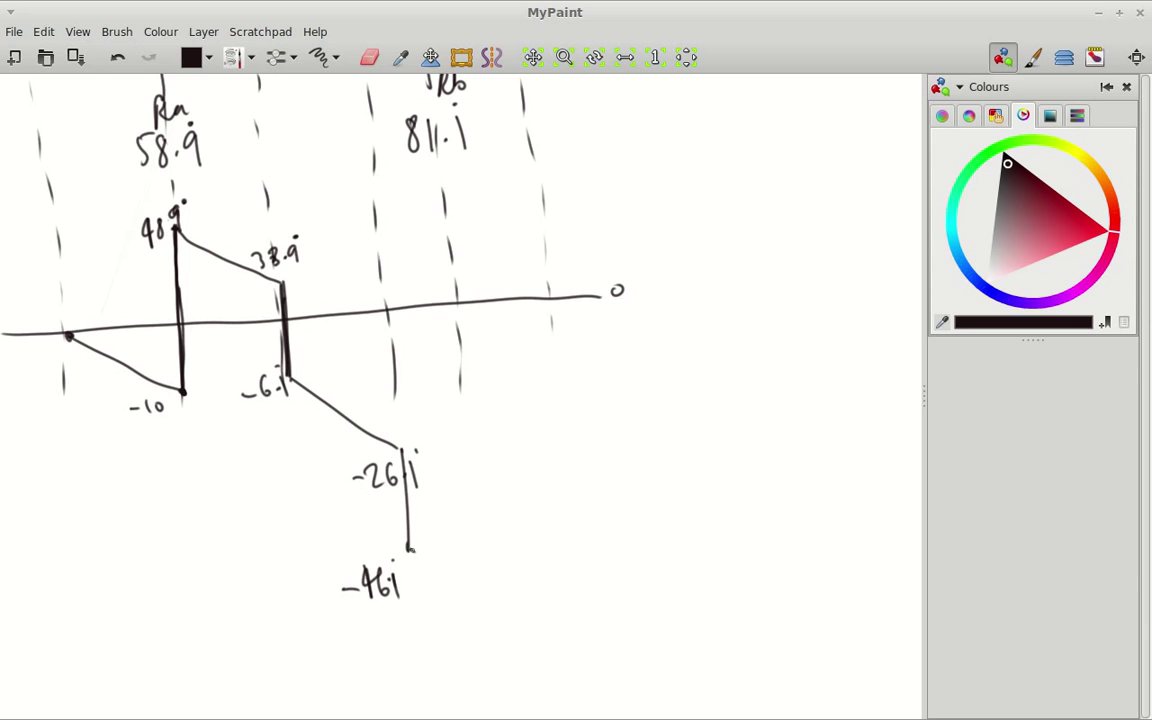
Draw the slope down from -46.1 to the lowest point and the upward jump at Rb.
drag(410, 550, 478, 608)
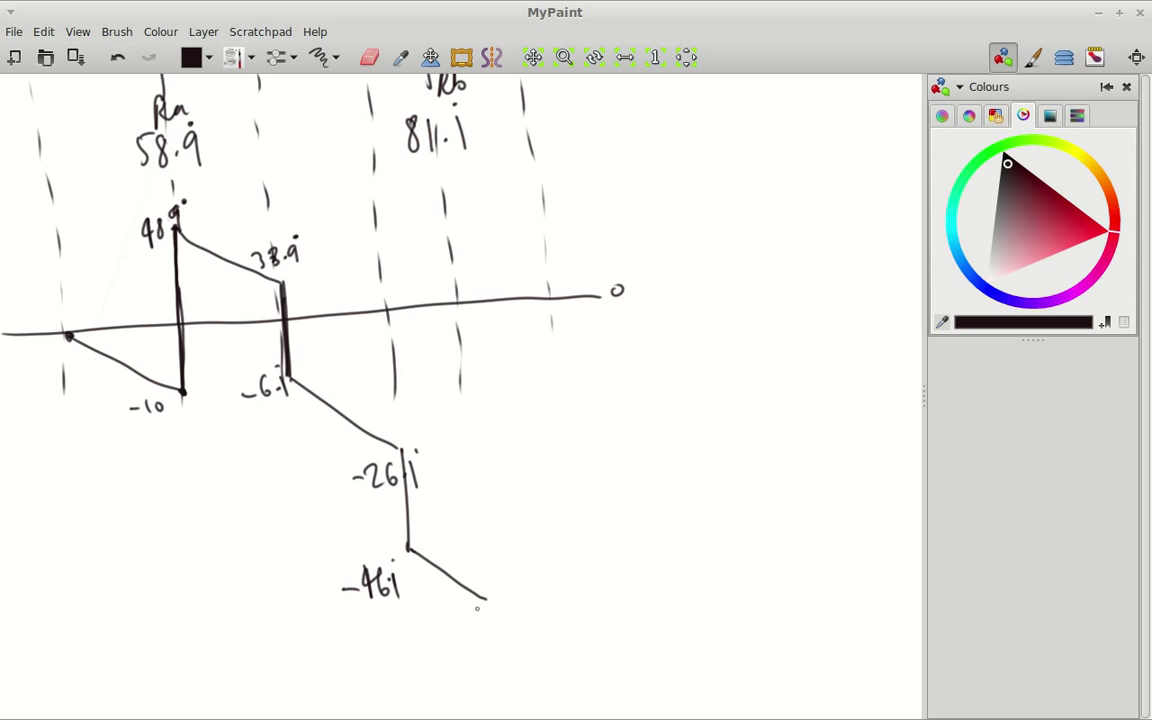
drag(430, 650, 485, 635)
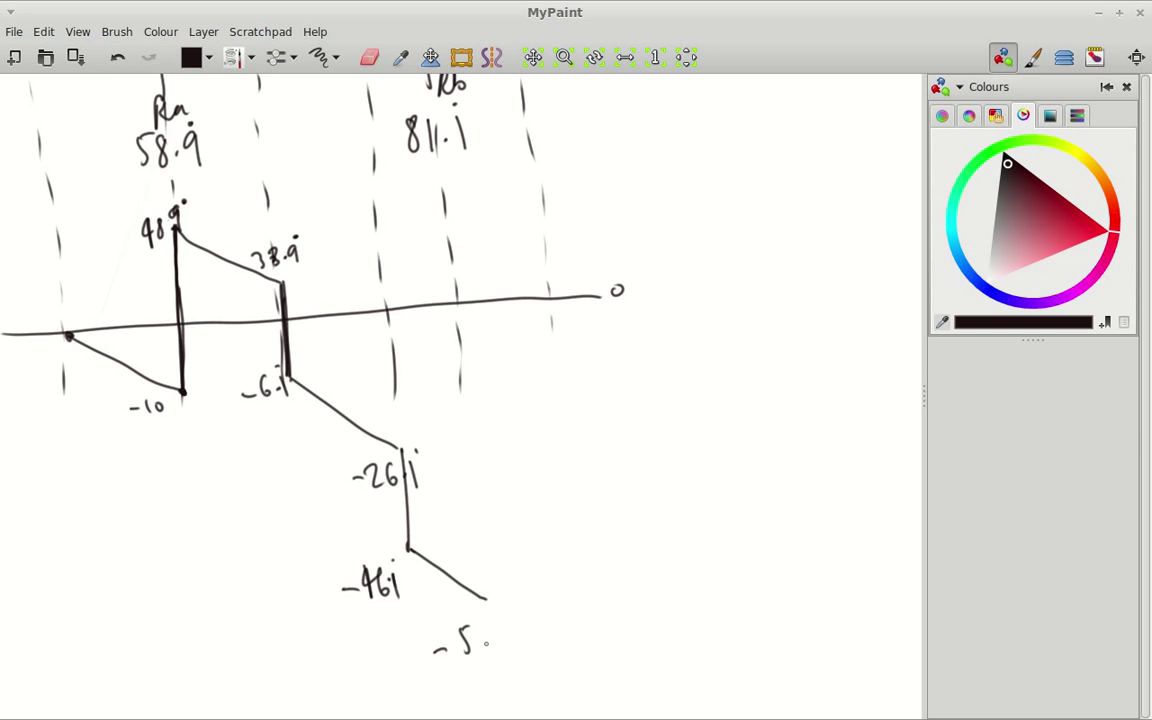
drag(470, 645, 515, 640)
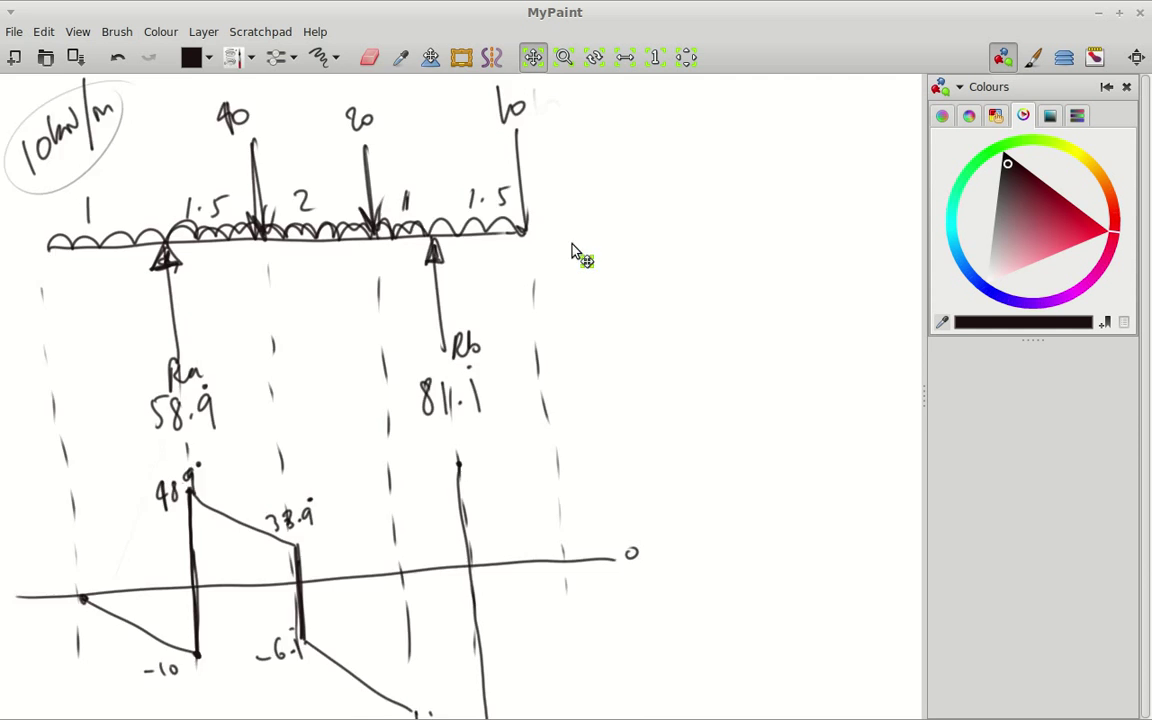
scroll(down, 3)
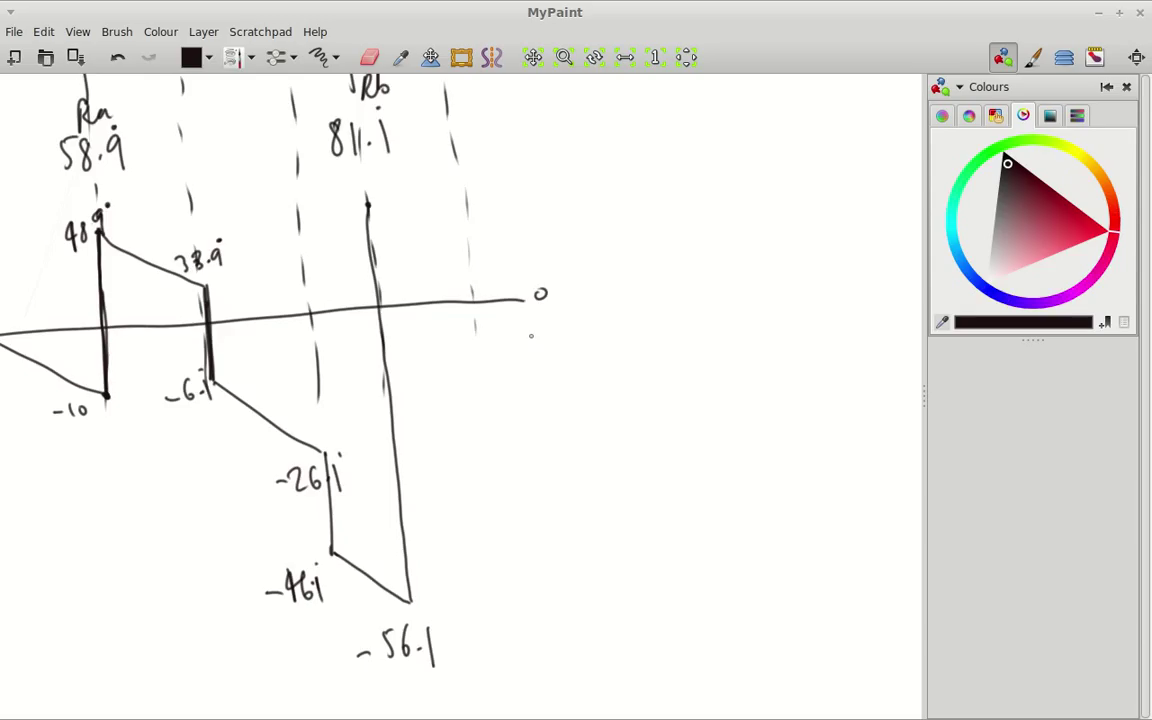
scroll(down, 3)
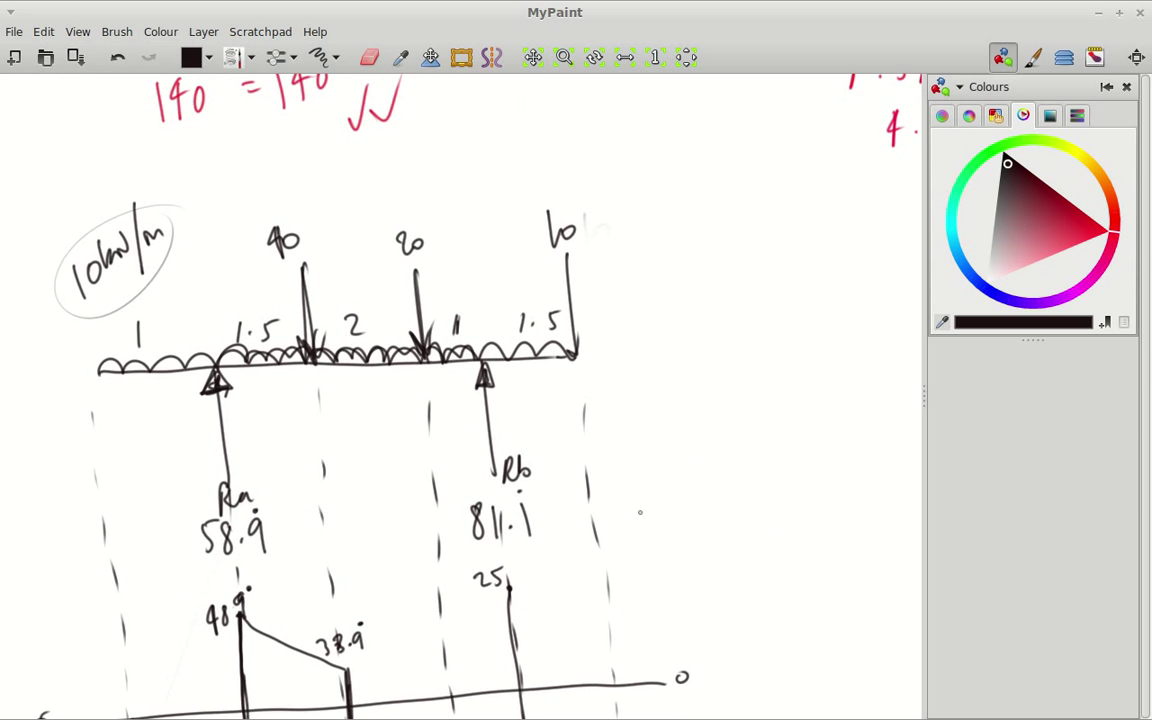
Past Rb, slope the shear line from 25 to 10, then drop it to zero.
scroll(down, 3)
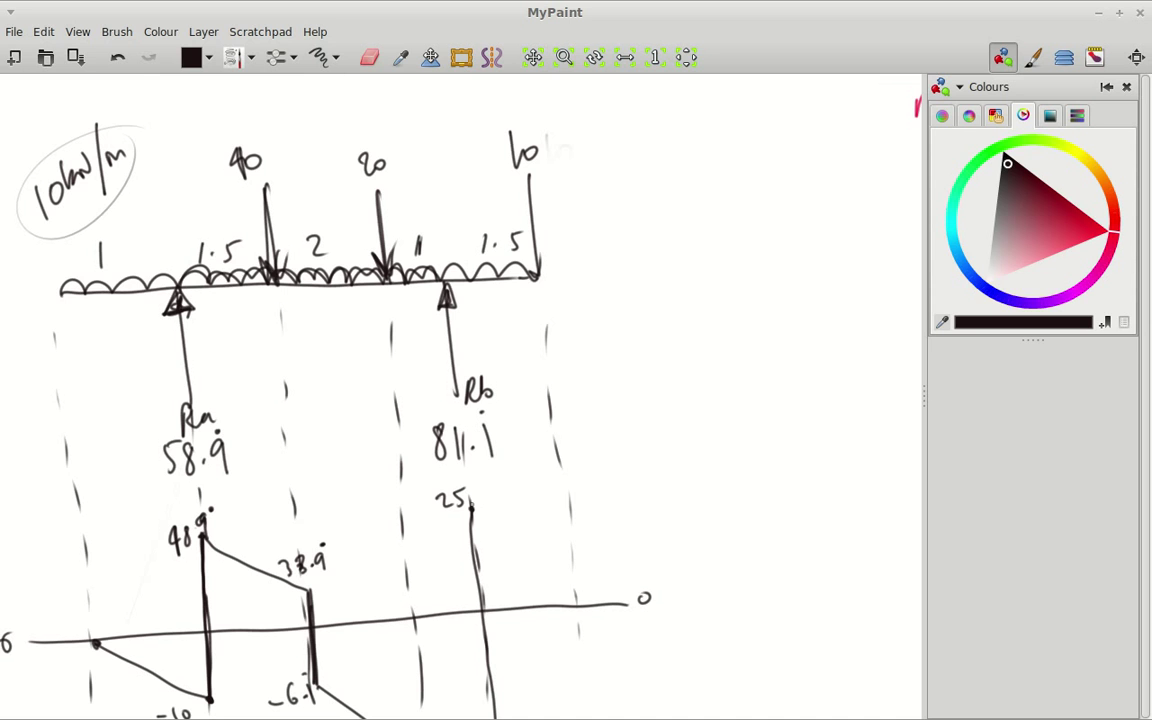
drag(470, 510, 575, 560)
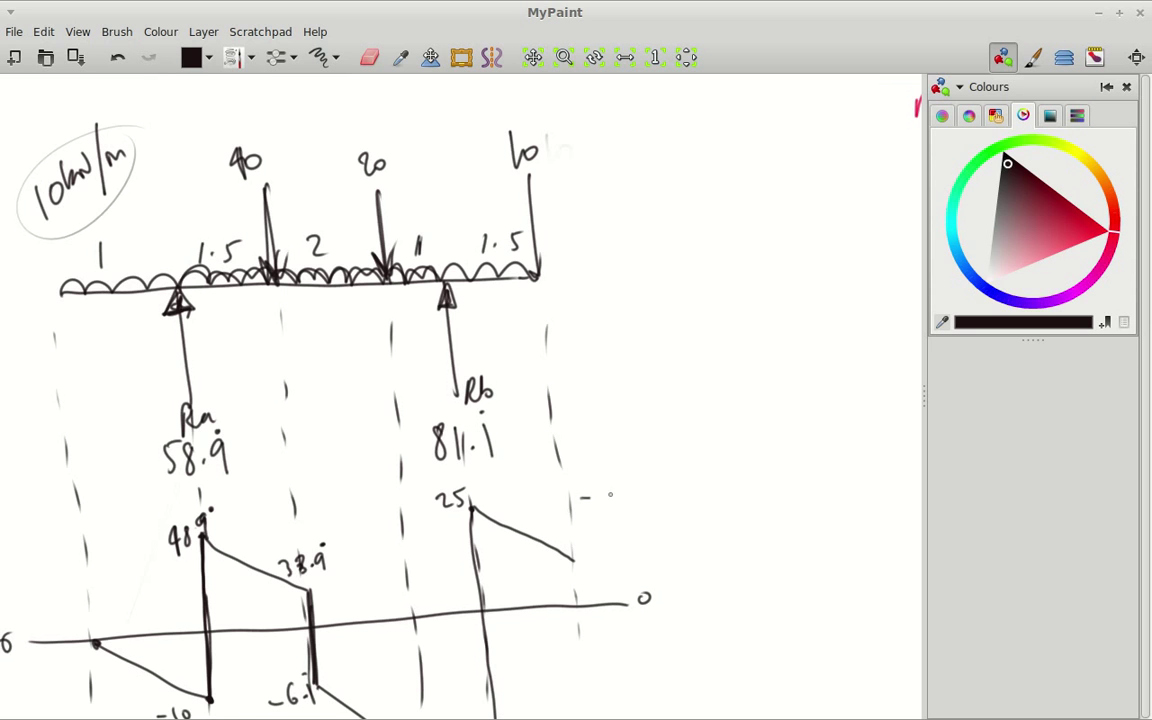
drag(605, 500, 605, 560)
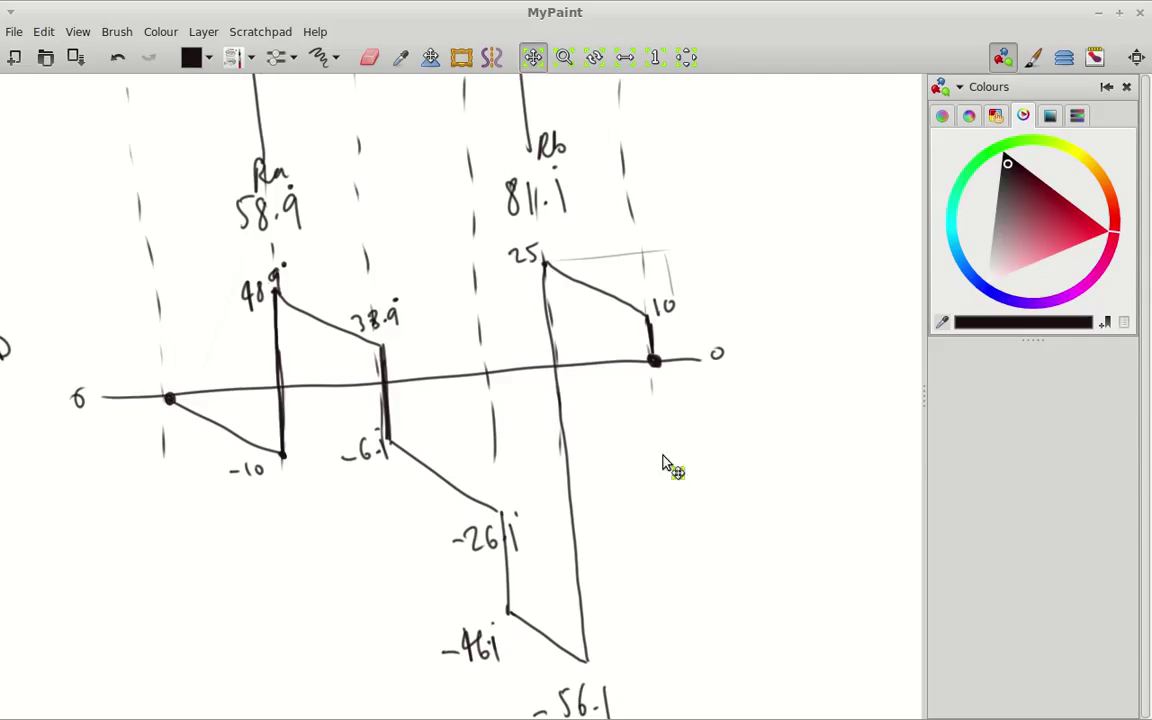
Switch to dark blue and hatch the shear regions left of and beyond the 40 load.
click(1095, 222)
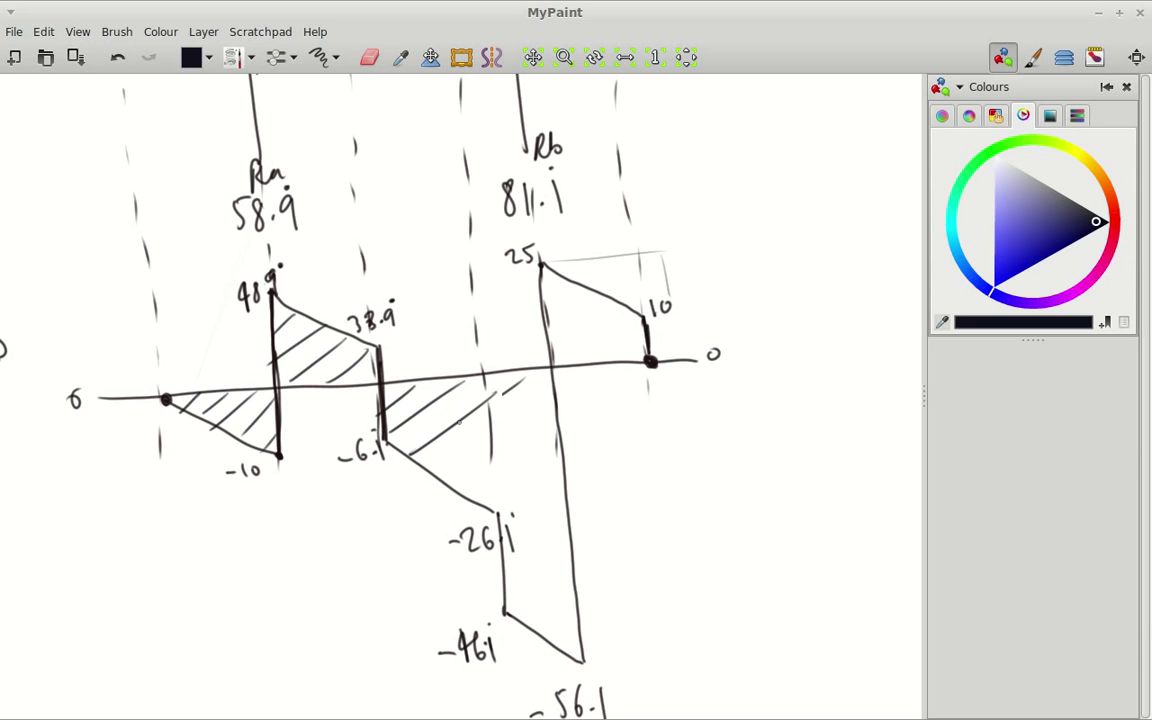
drag(470, 400, 560, 570)
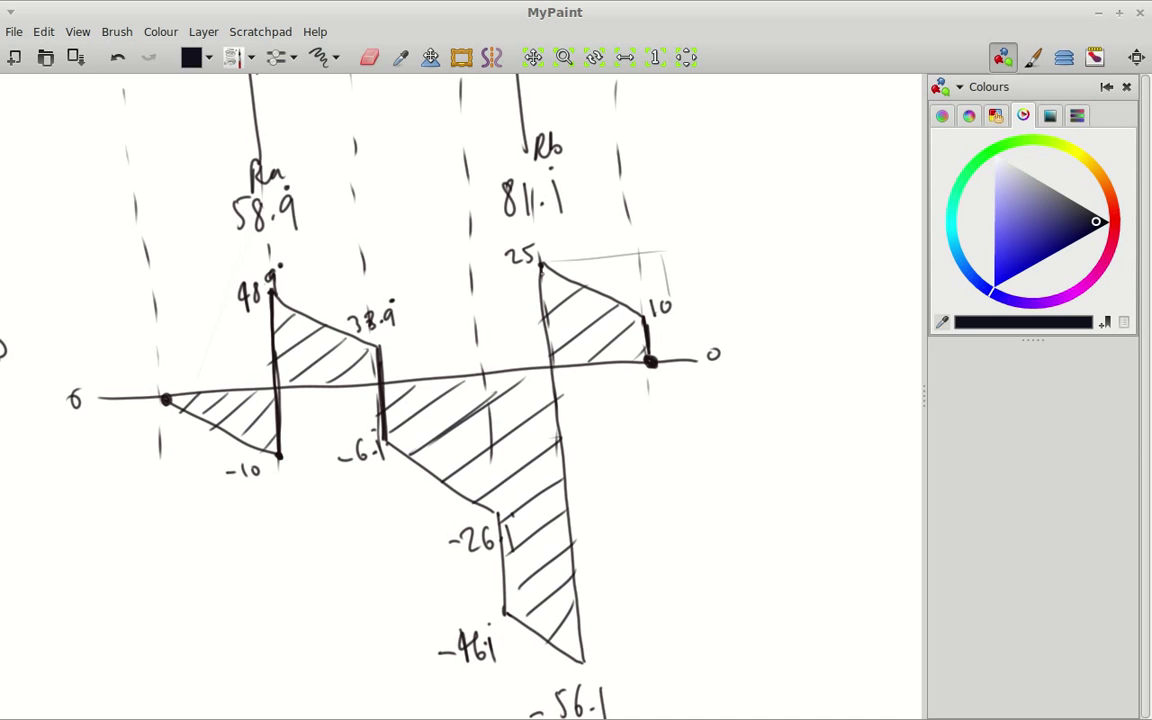
drag(550, 245, 590, 670)
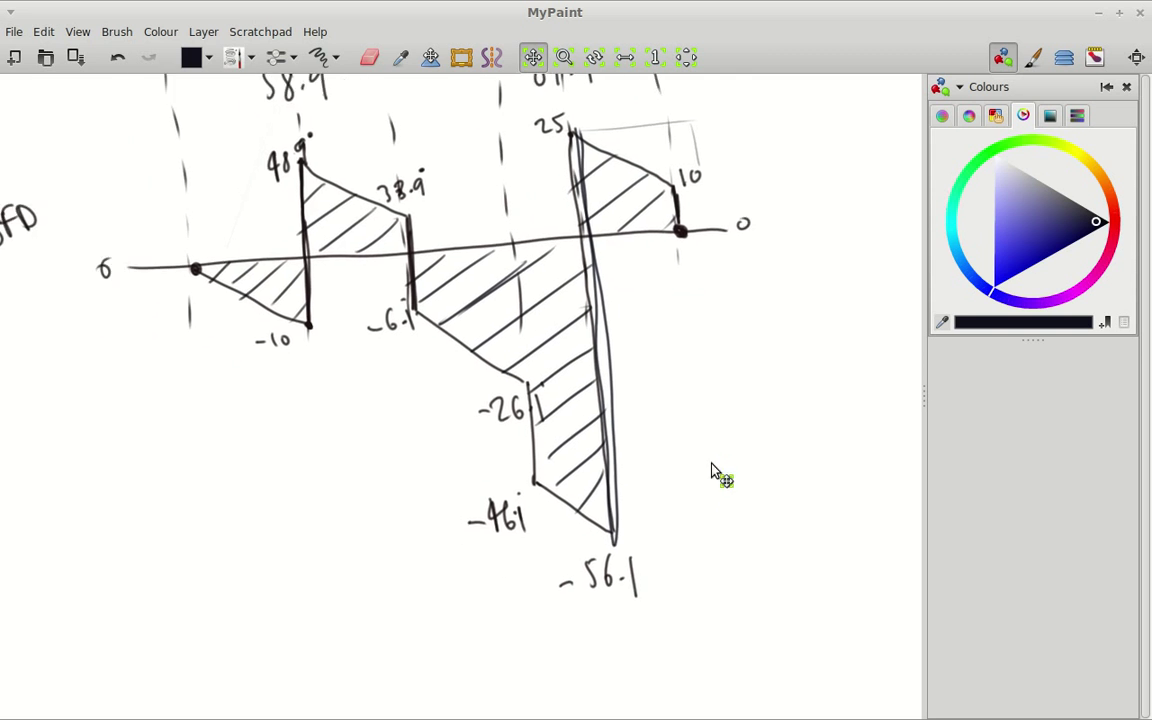
scroll(down, 3)
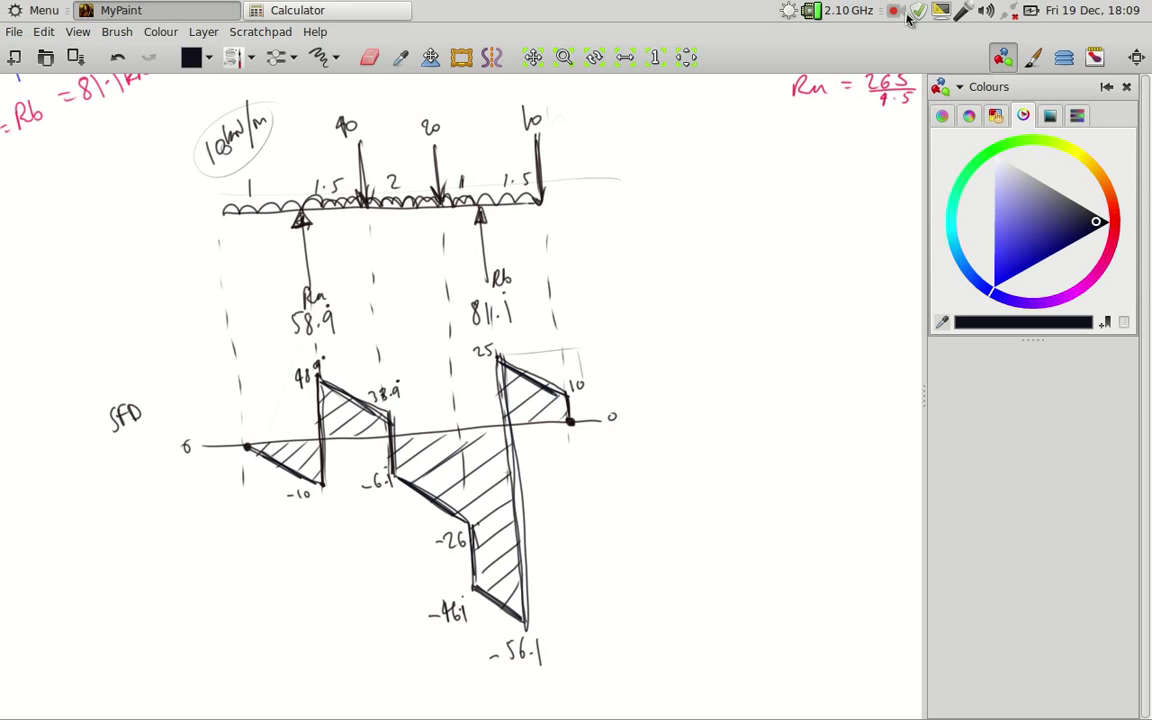
click(893, 10)
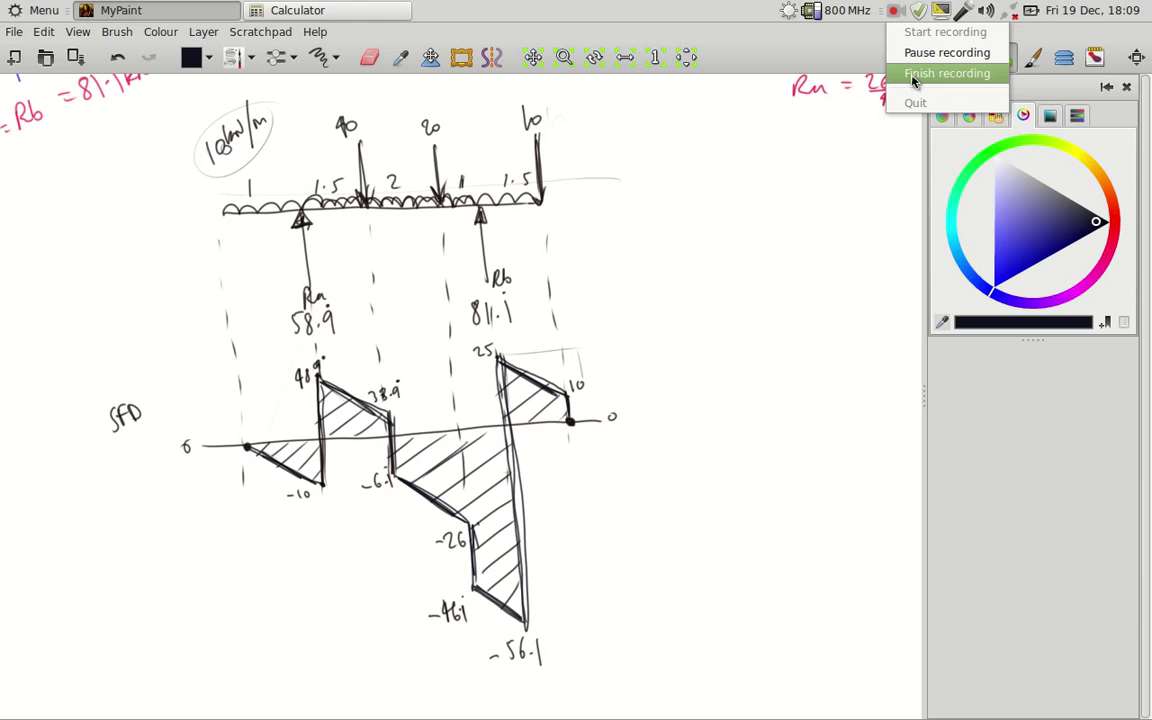